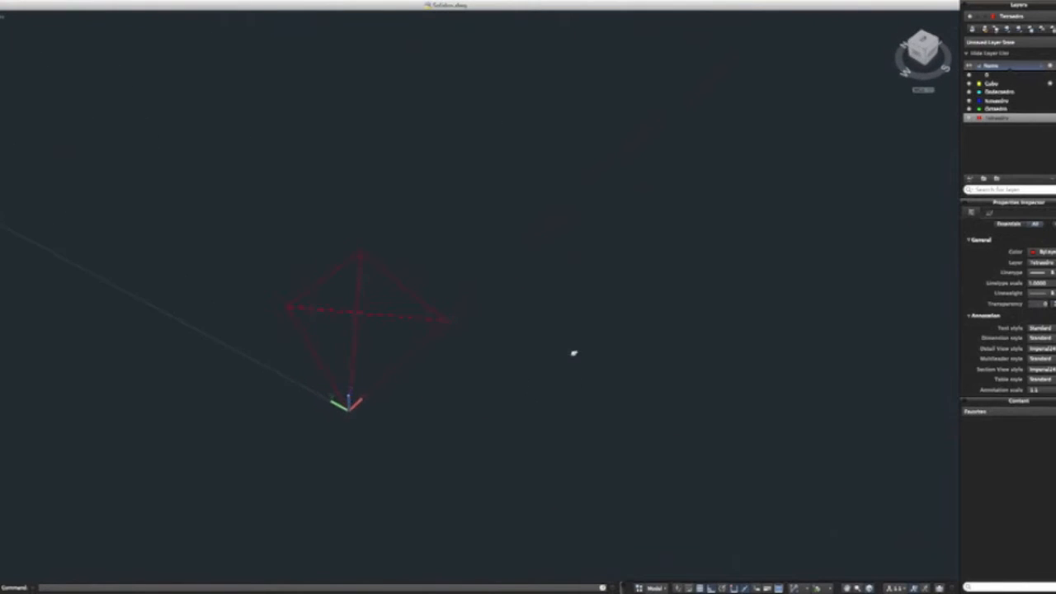
Window-select and erase the red tetrahedron, then inspect the Cubo layer's settings
drag(363, 322, 429, 371)
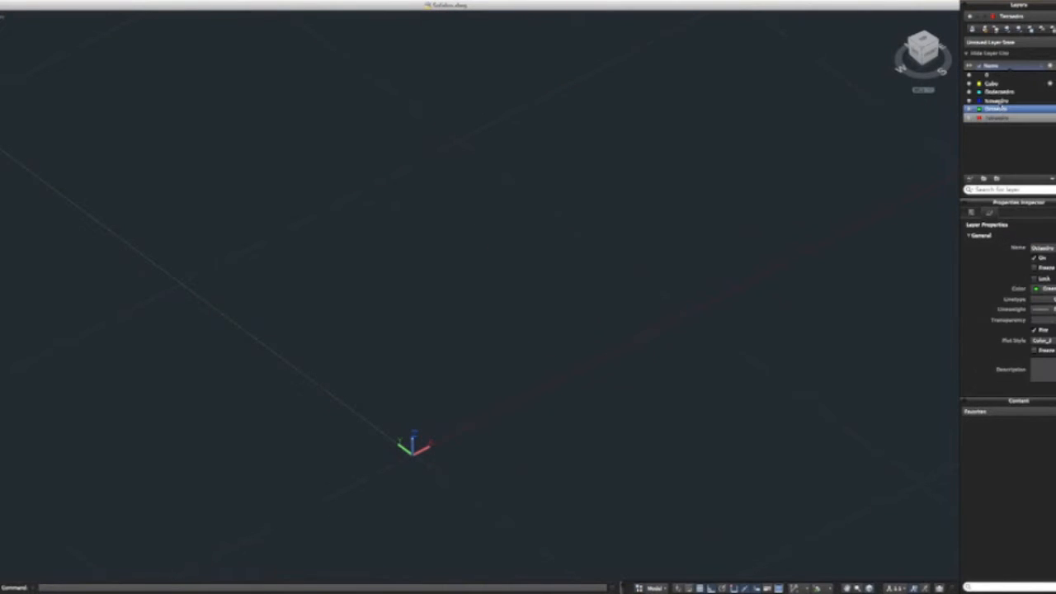
click(994, 84)
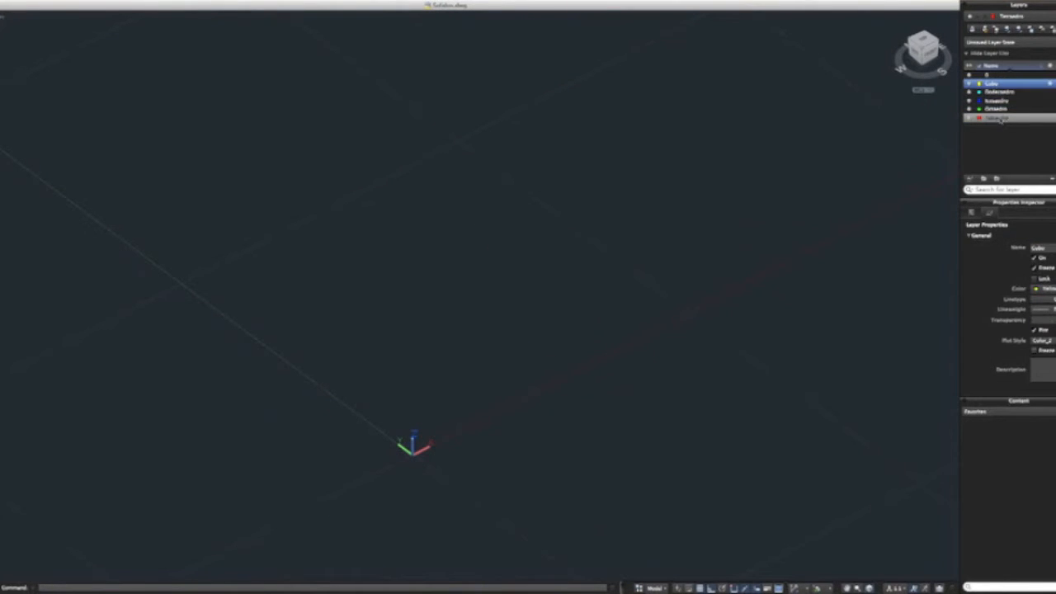
Make Tetraedro the current layer and start the 3-sided polygon's edge at the origin
click(998, 118)
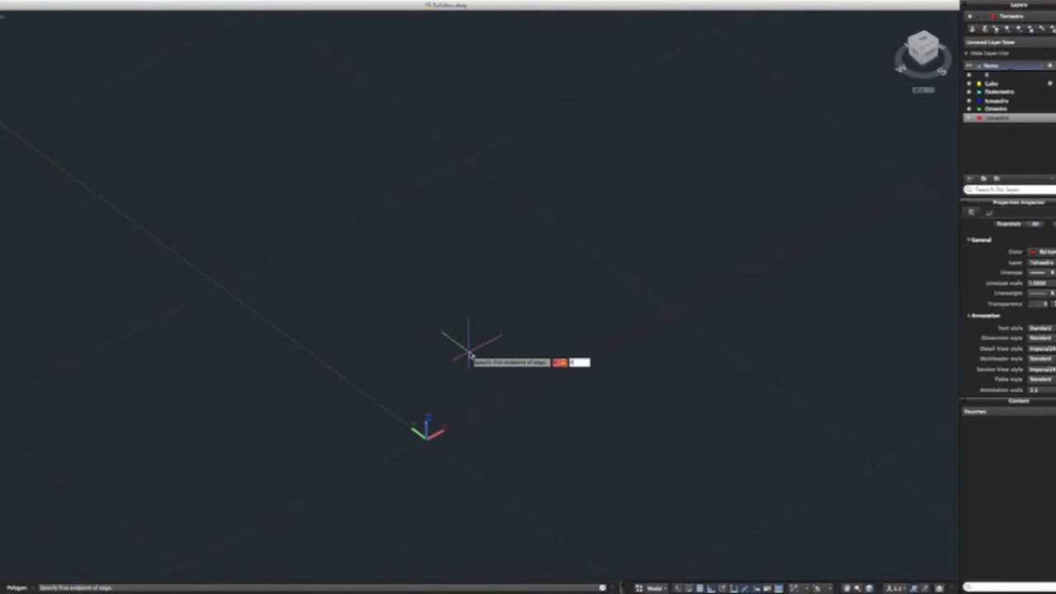
click(470, 354)
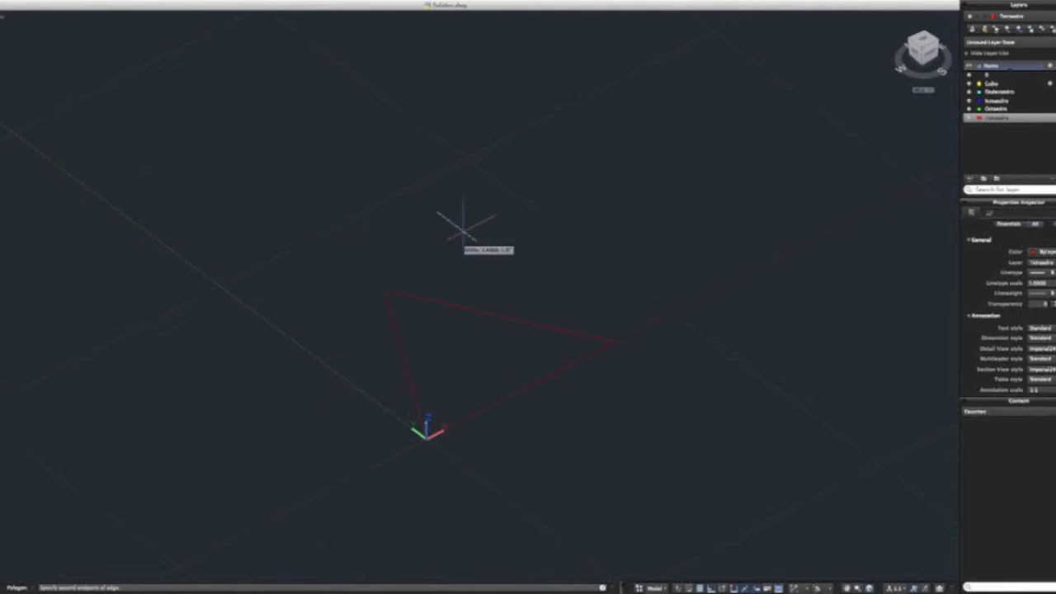
mouse_move(631, 169)
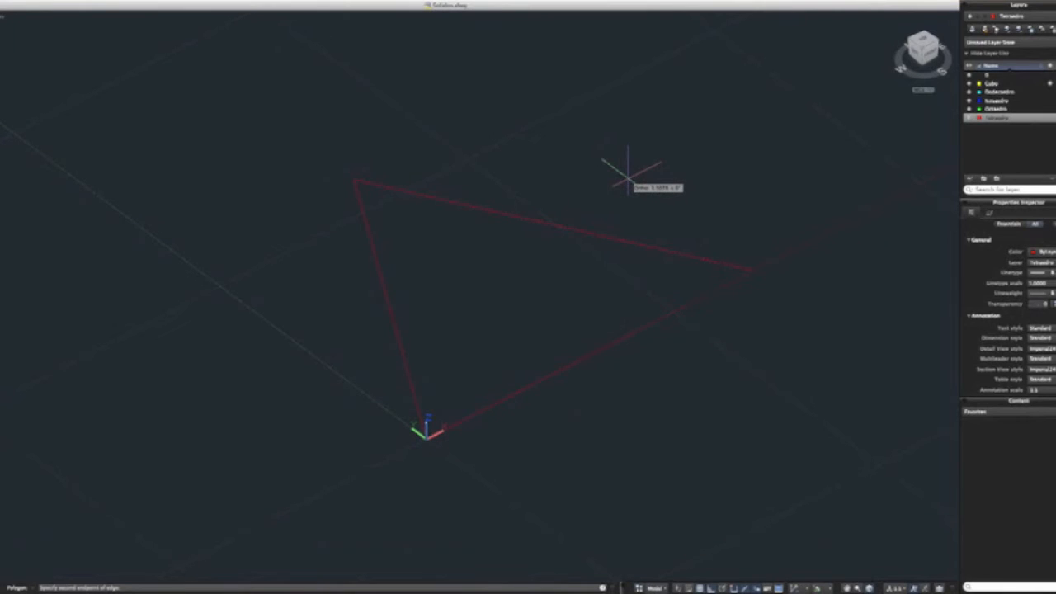
mouse_move(565, 223)
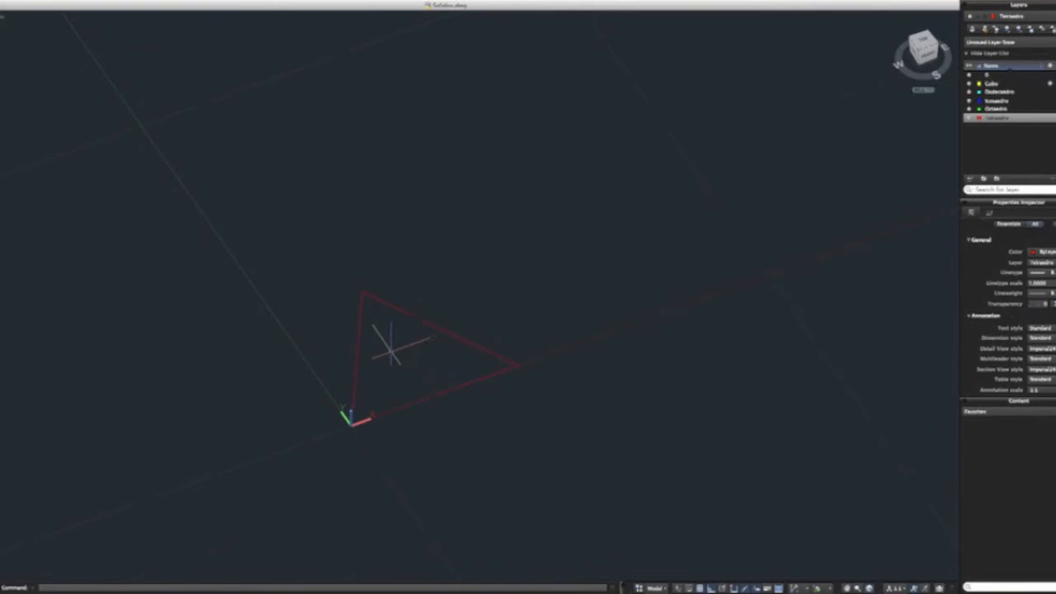
mouse_move(404, 345)
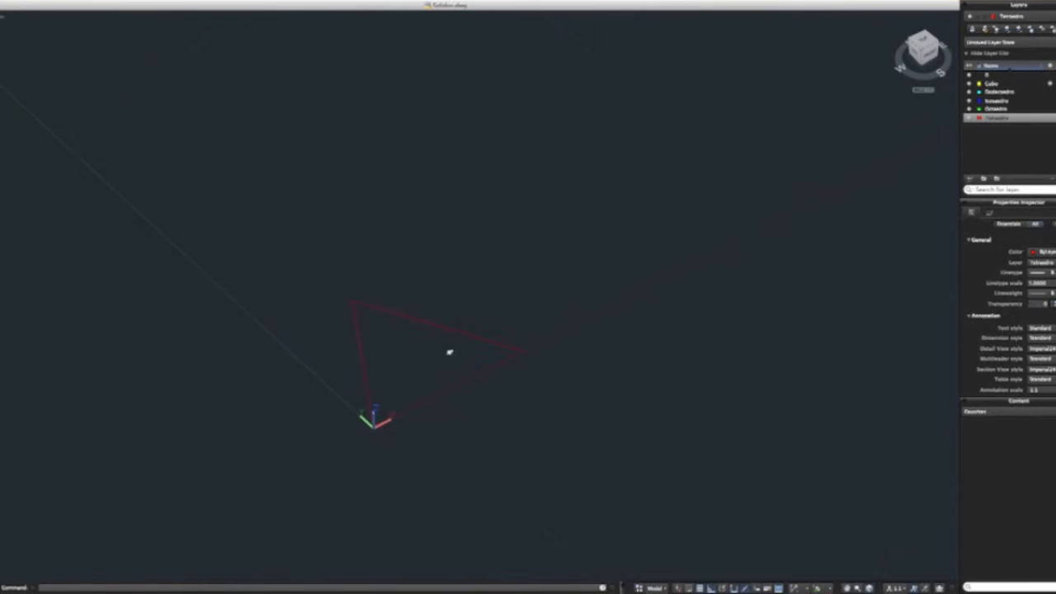
Switch the viewport's visual style to 2D Wireframe
click(450, 350)
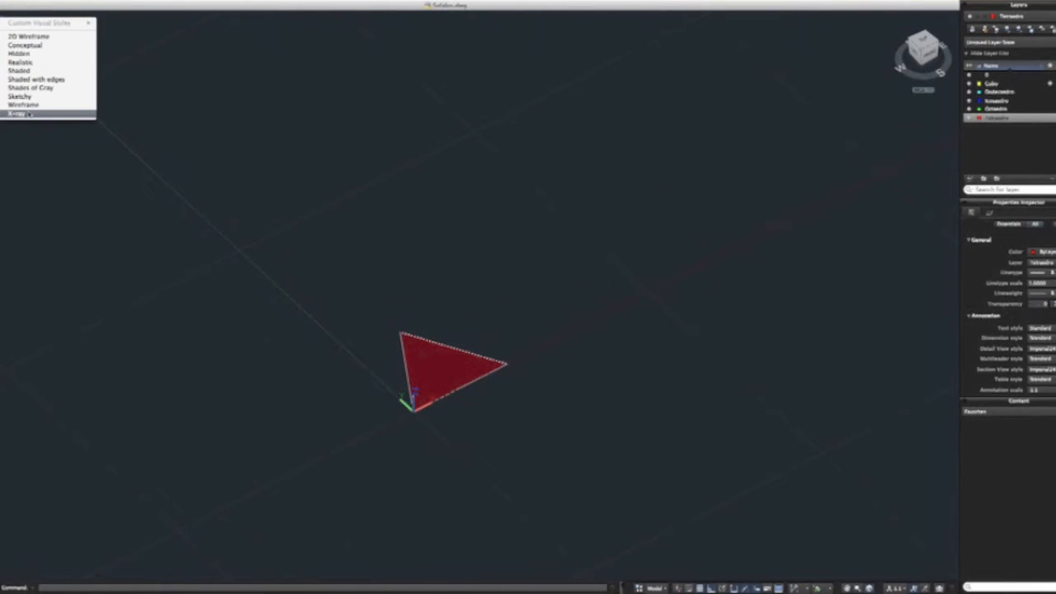
click(23, 105)
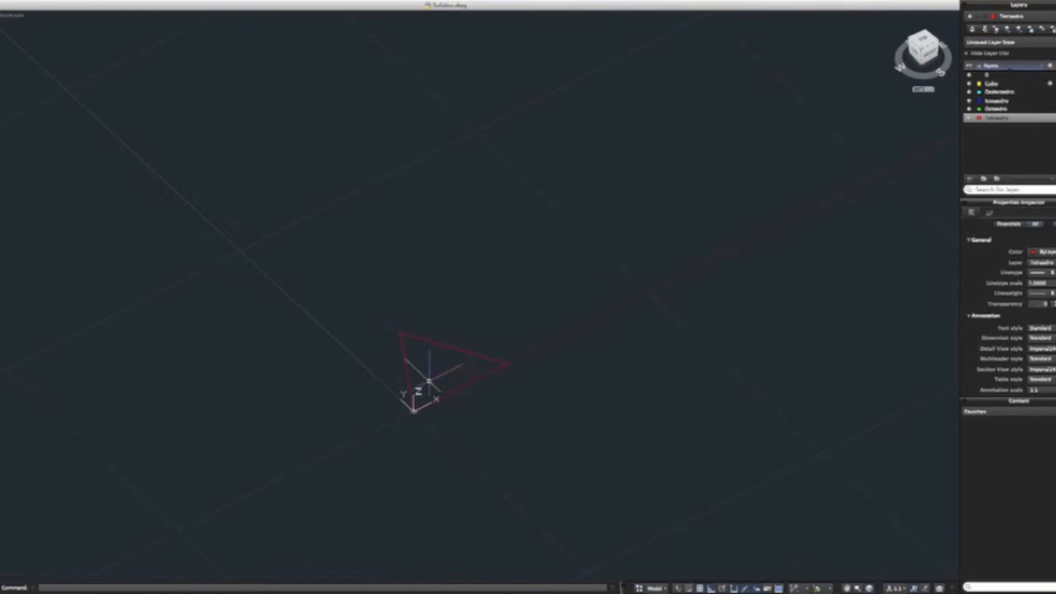
click(13, 14)
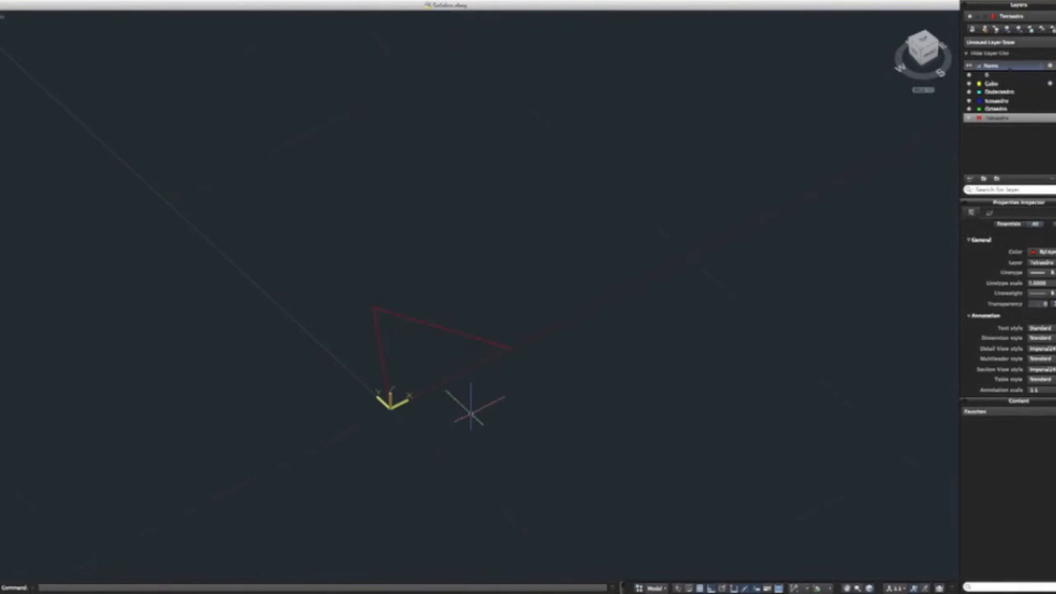
Select the red triangular face and pick the mirror line's first point on its edge
click(437, 355)
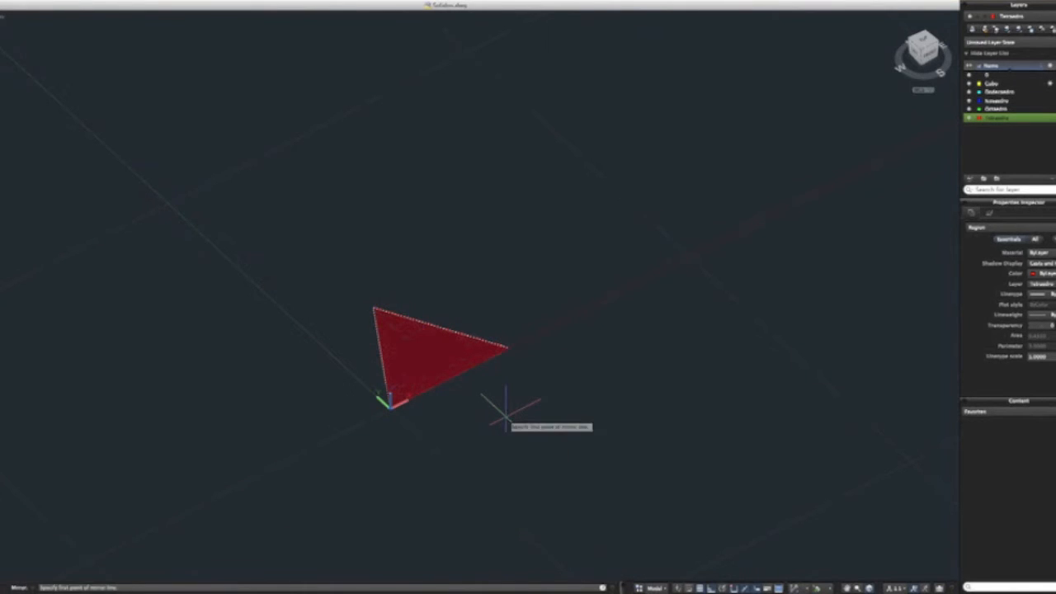
click(385, 402)
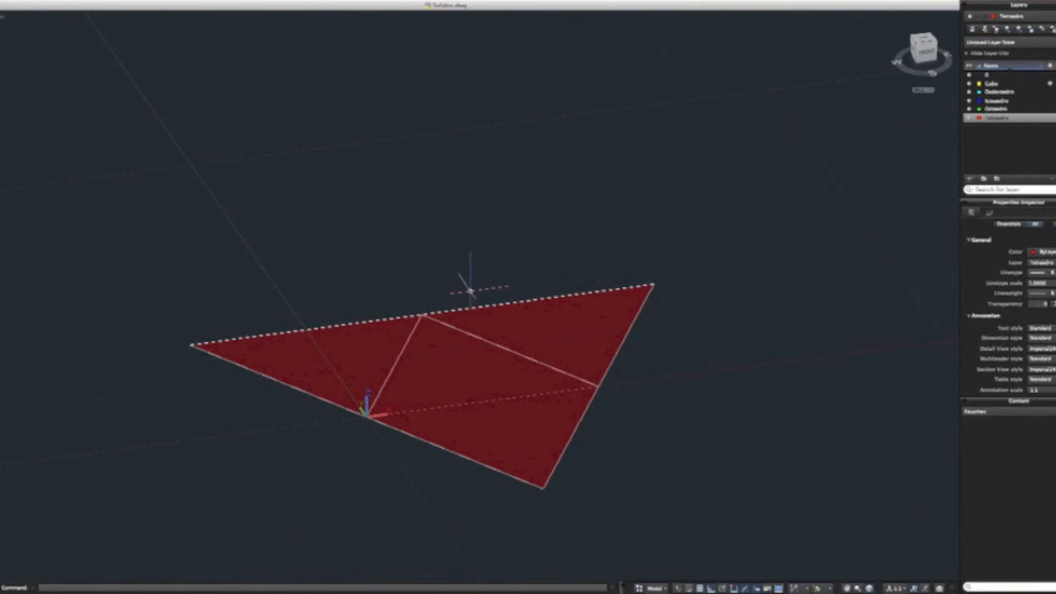
mouse_move(499, 458)
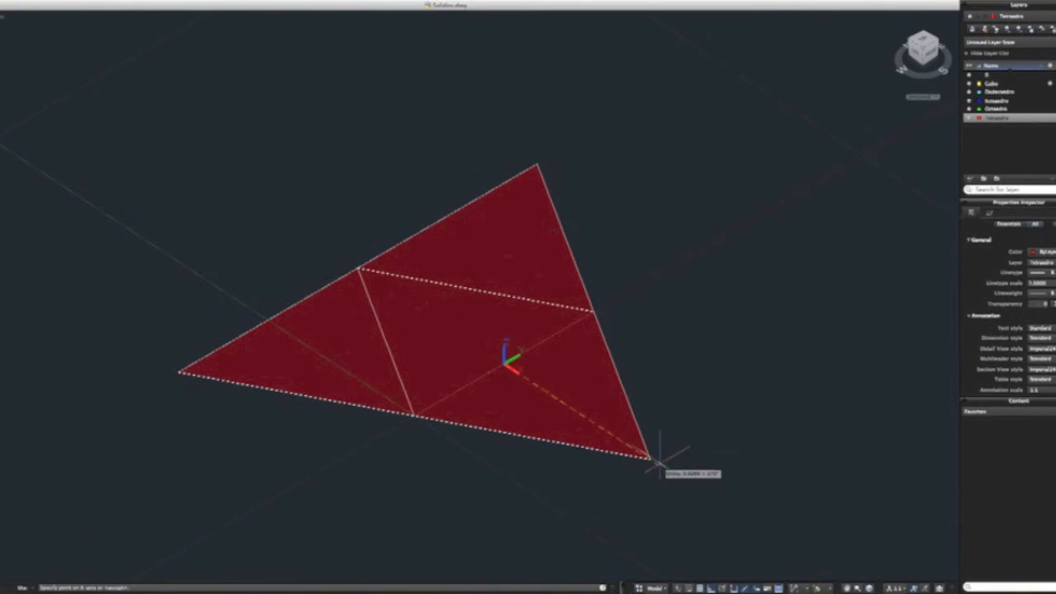
mouse_move(724, 410)
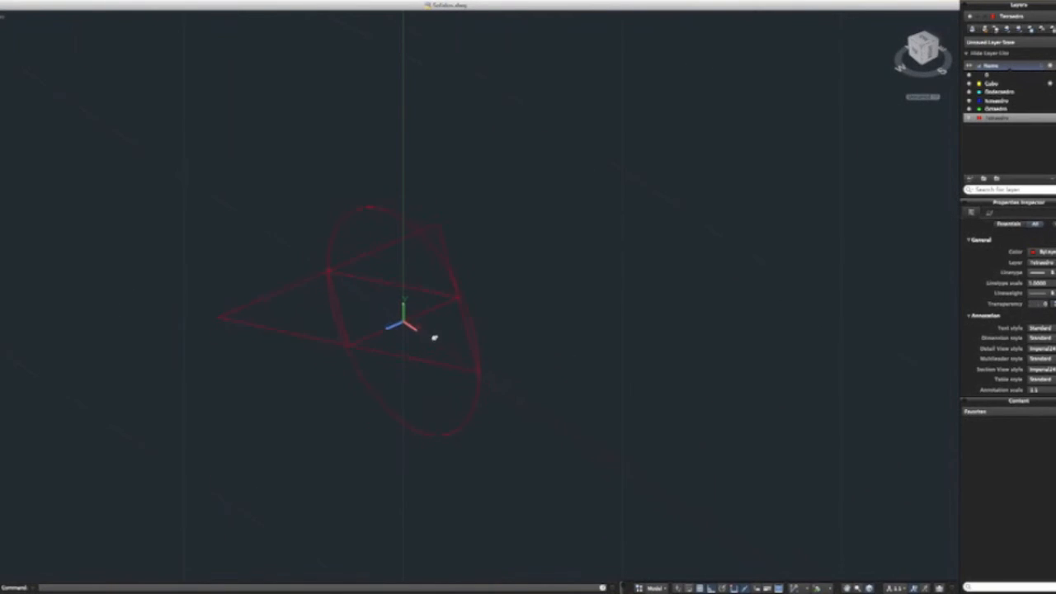
click(371, 313)
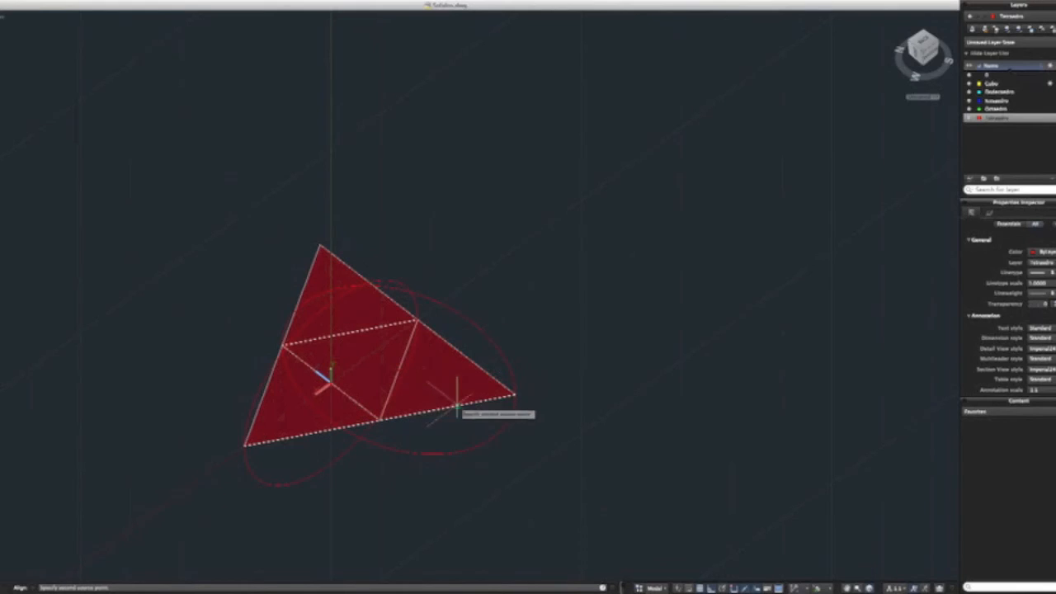
mouse_move(417, 326)
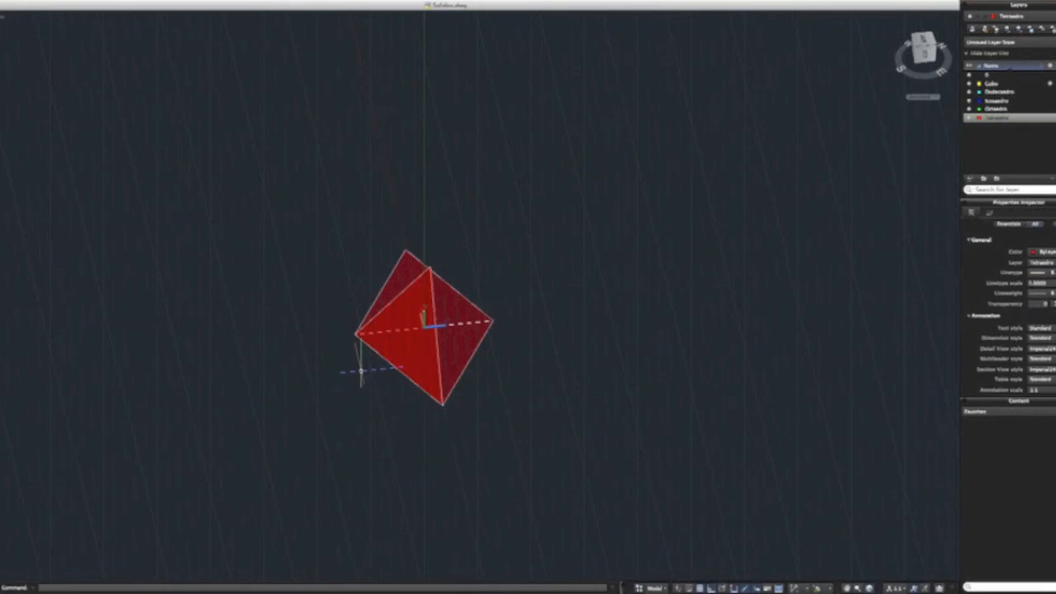
Orbit the view and set the UCS origin at a corner of the folded faces
drag(424, 330, 355, 342)
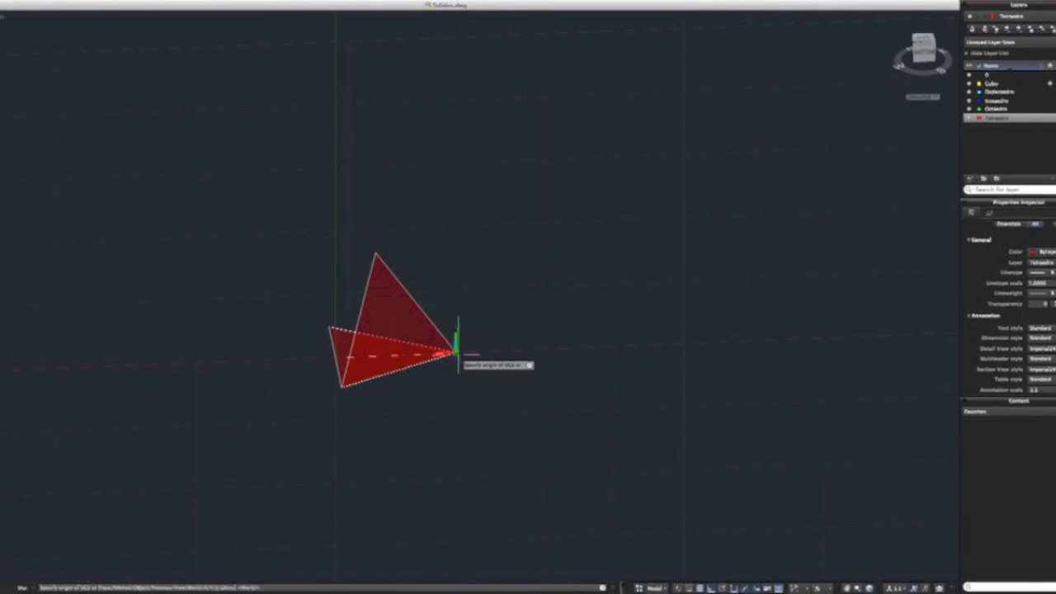
click(453, 351)
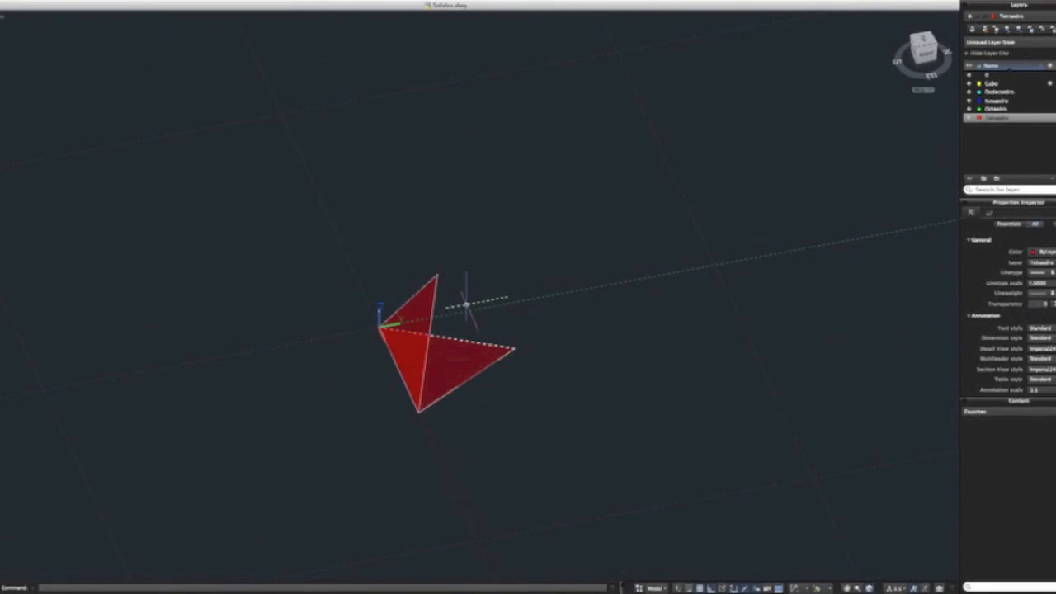
Start the ARRAY command from the autocomplete suggestions
text(ARRAY)
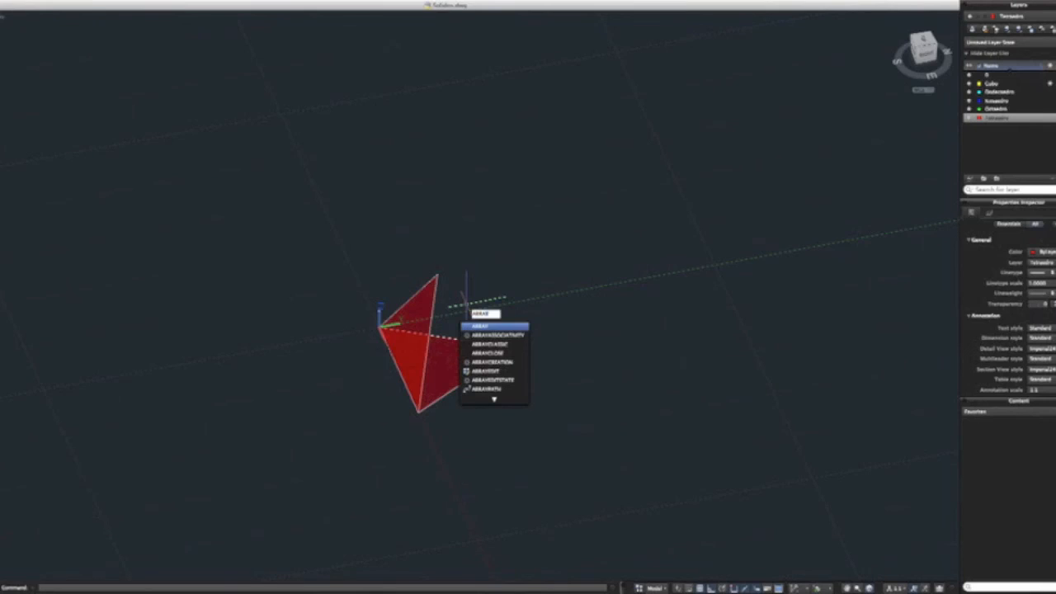
click(480, 326)
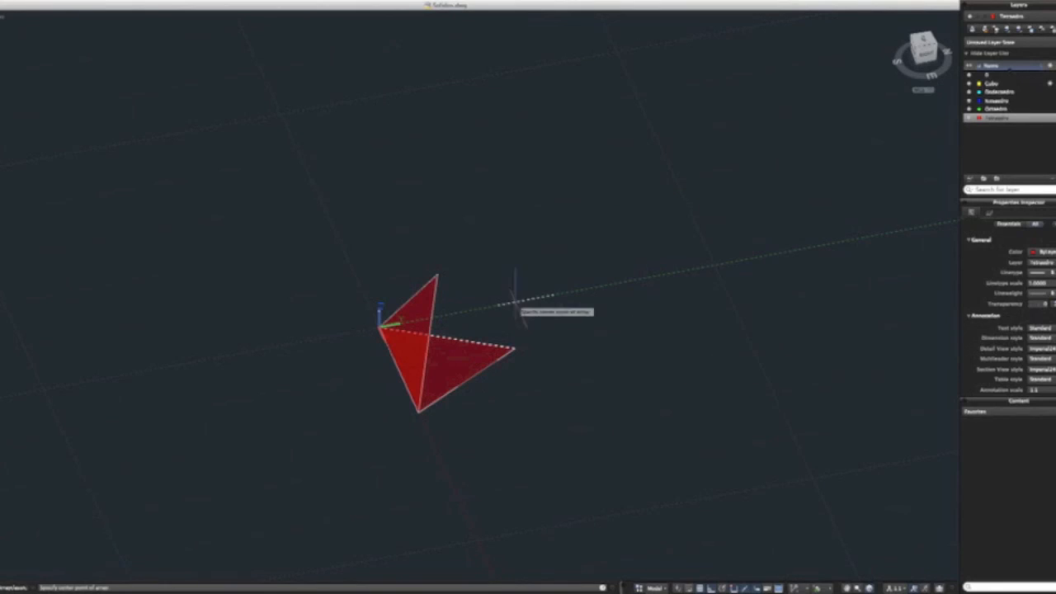
mouse_move(437, 275)
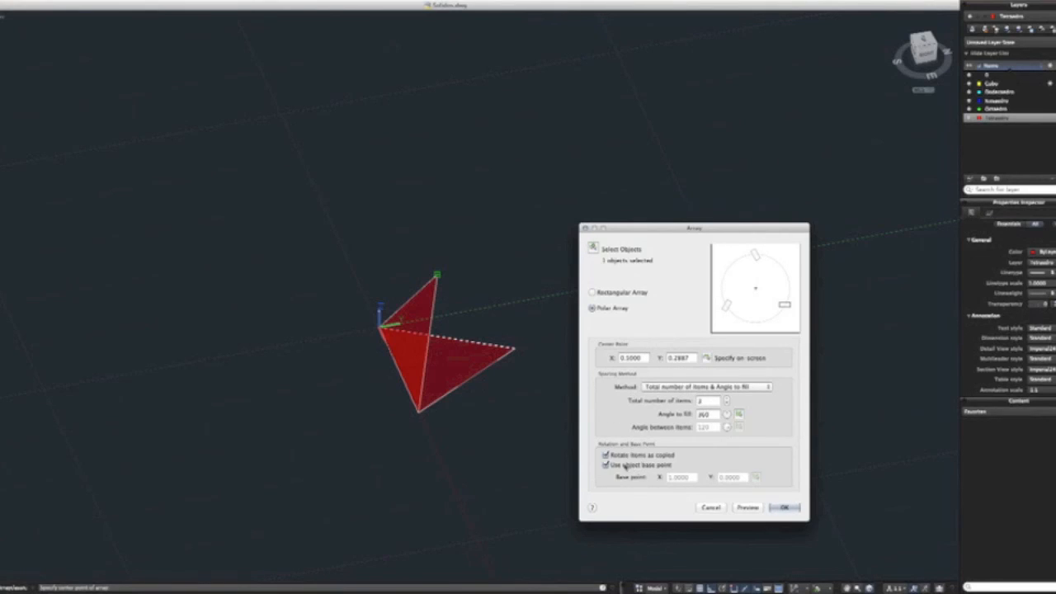
Turn off Use object base point for the 3-item, 360° polar array
click(605, 464)
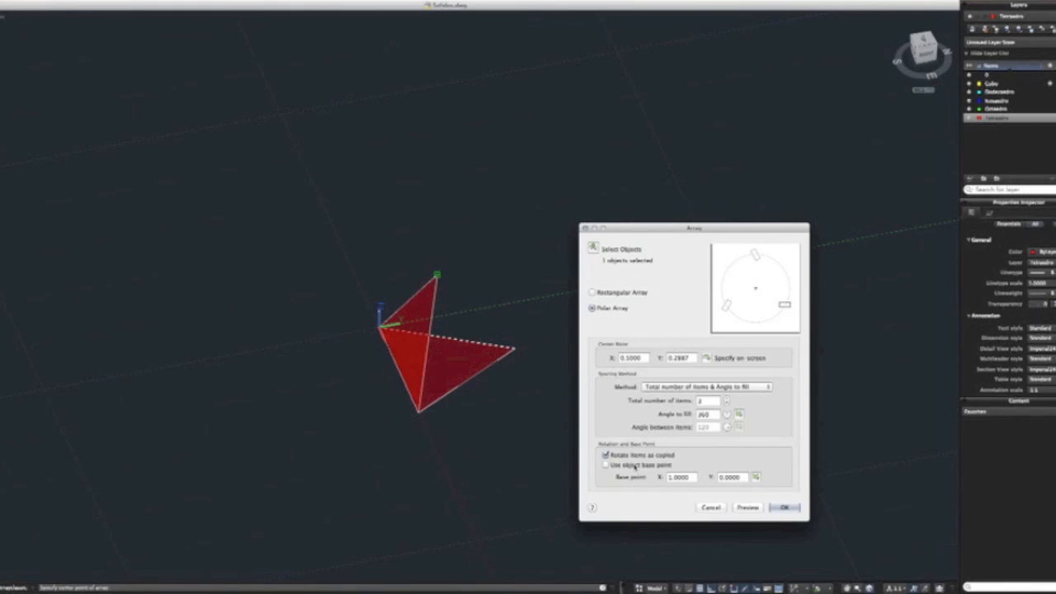
mouse_move(713, 457)
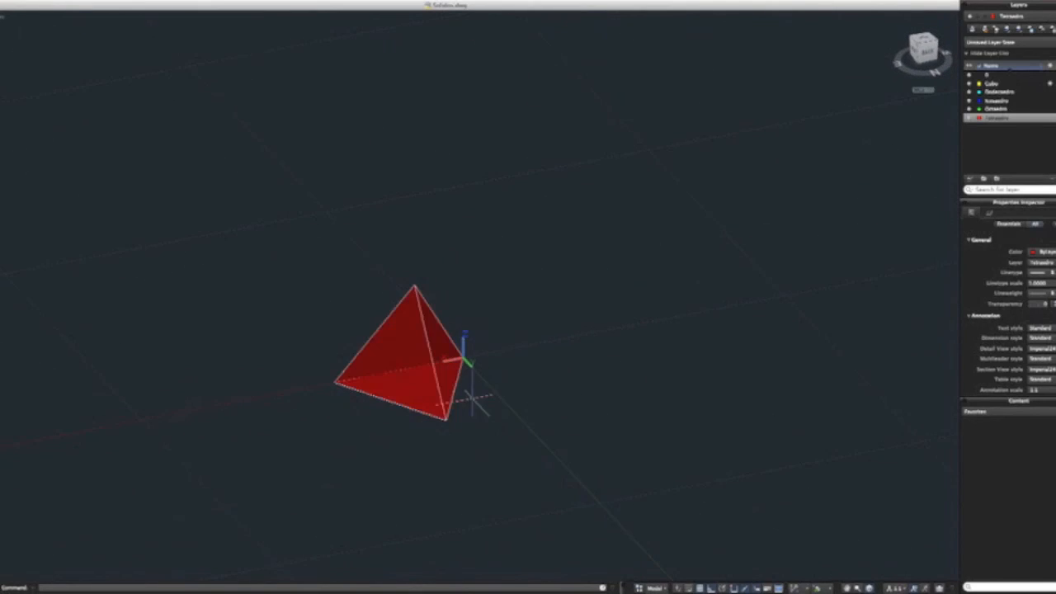
mouse_move(552, 388)
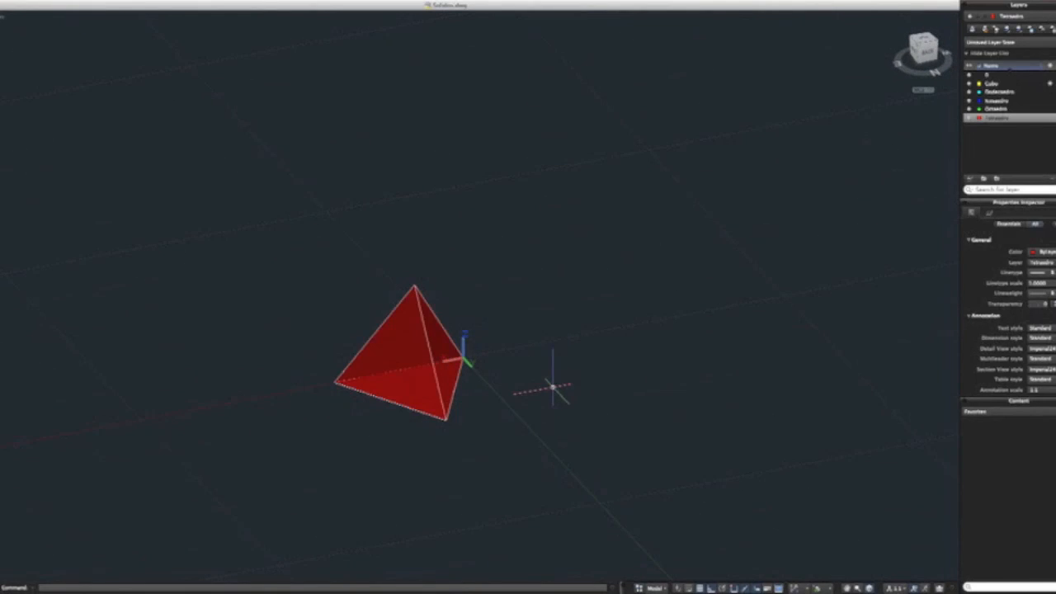